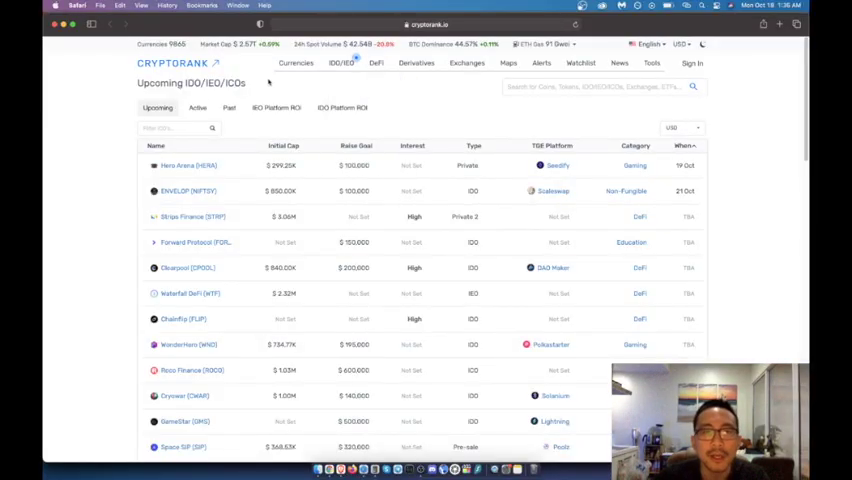
- Use the IDO/IEO menu to reach the Past token sales listing with prices and returns
{"action": "left_click", "coordinate": [344, 64]}
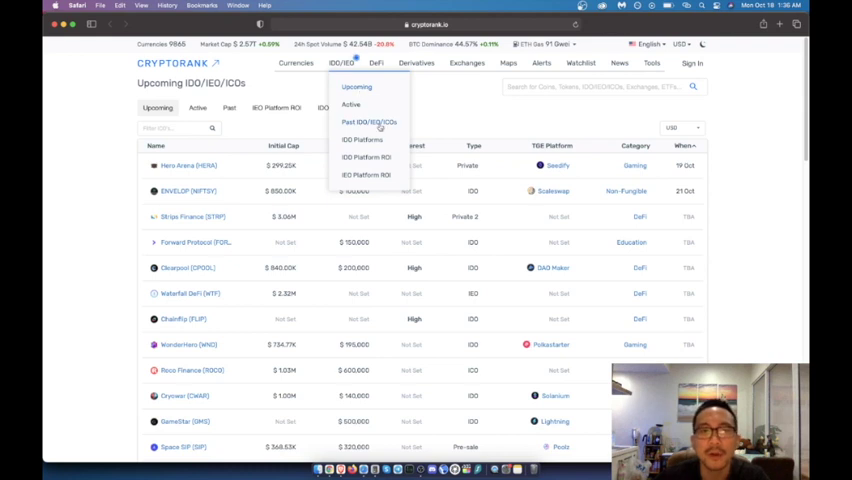
{"action": "right_click", "coordinate": [368, 120]}
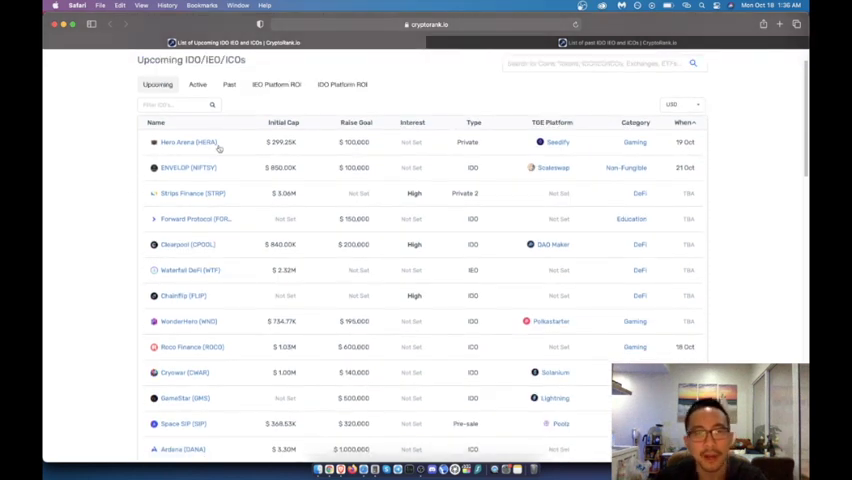
{"action": "mouse_move", "coordinate": [218, 144]}
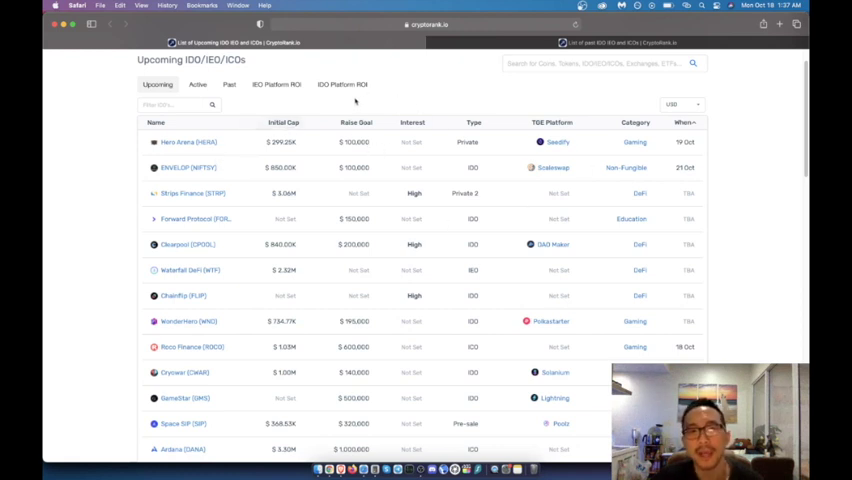
{"action": "mouse_move", "coordinate": [356, 144]}
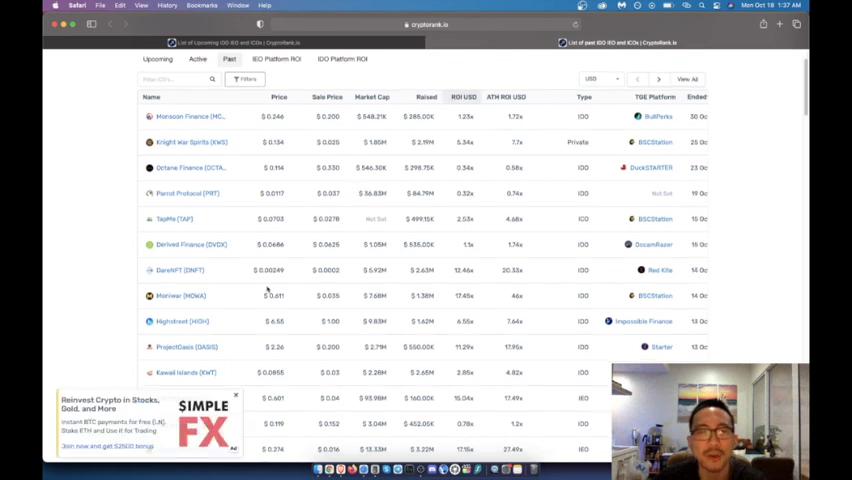
{"action": "mouse_move", "coordinate": [492, 270]}
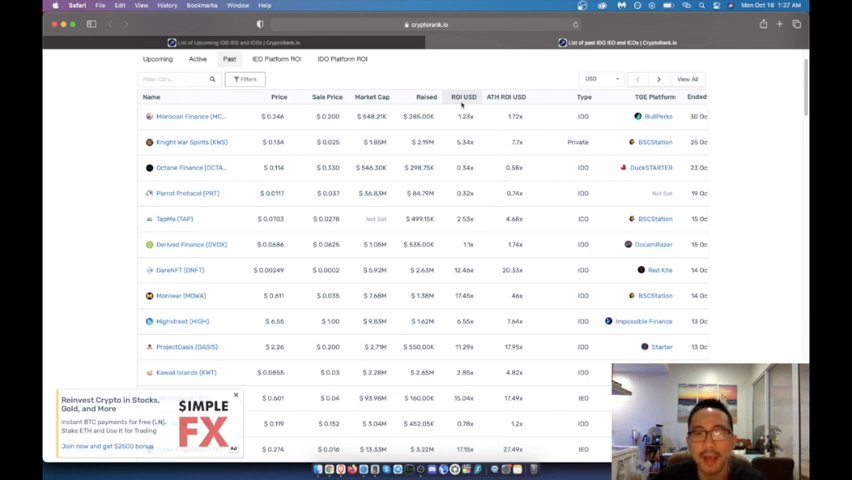
{"action": "mouse_move", "coordinate": [554, 264]}
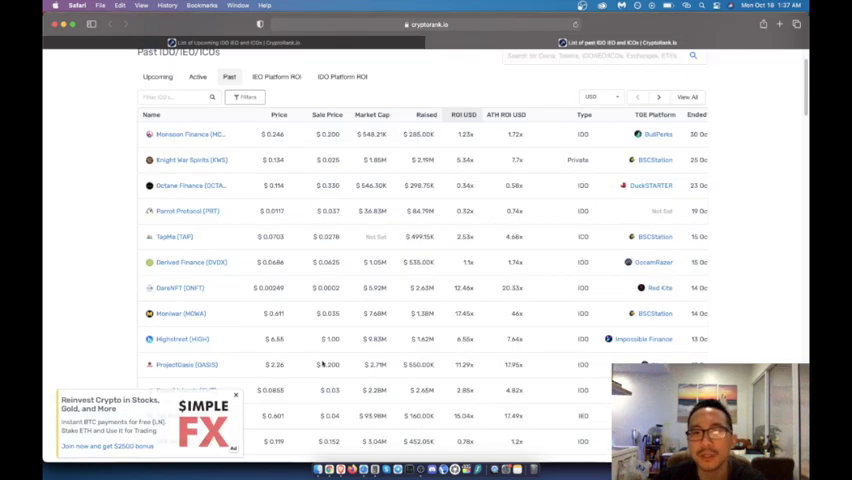
{"action": "mouse_move", "coordinate": [548, 296]}
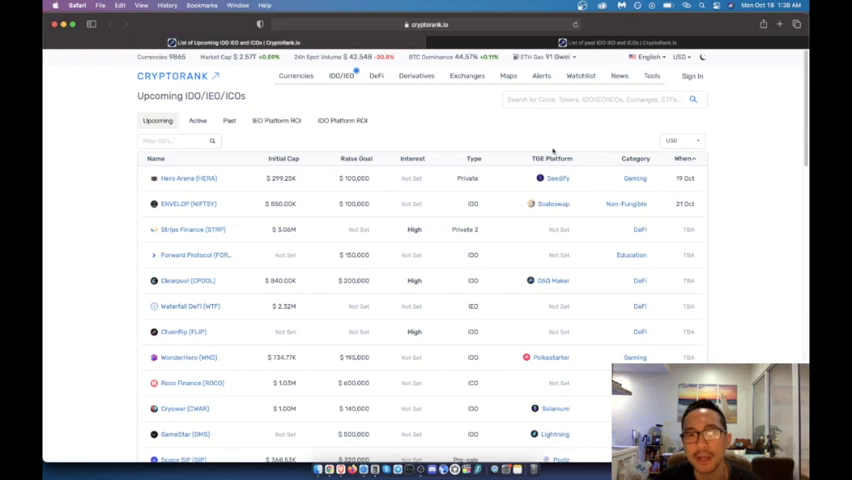
{"action": "scroll", "scroll_direction": "down", "scroll_amount": 3}
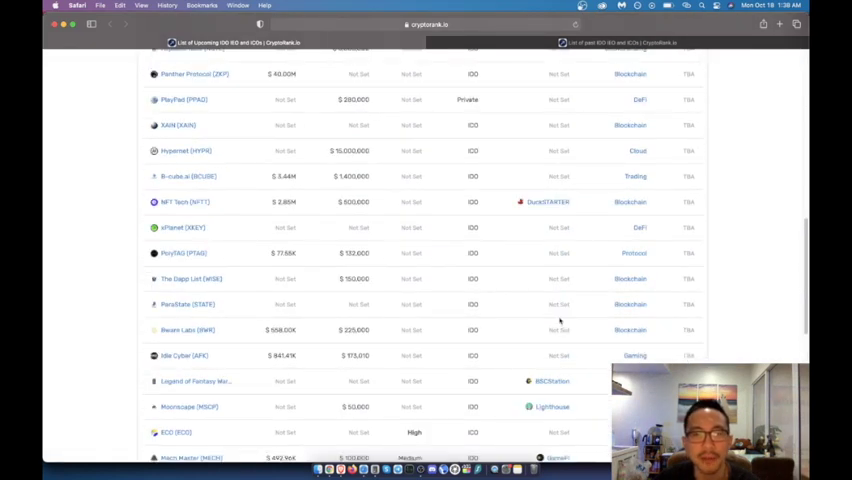
{"action": "scroll", "scroll_direction": "up", "scroll_amount": 3}
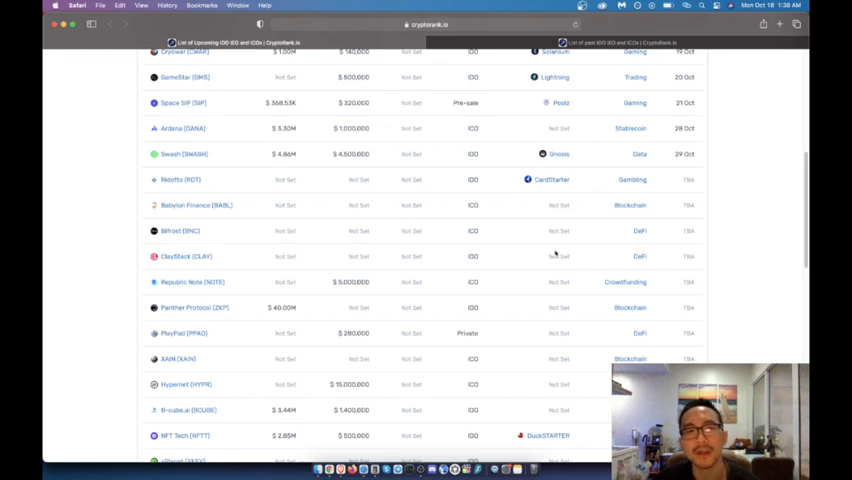
{"action": "scroll", "scroll_direction": "up", "scroll_amount": 3}
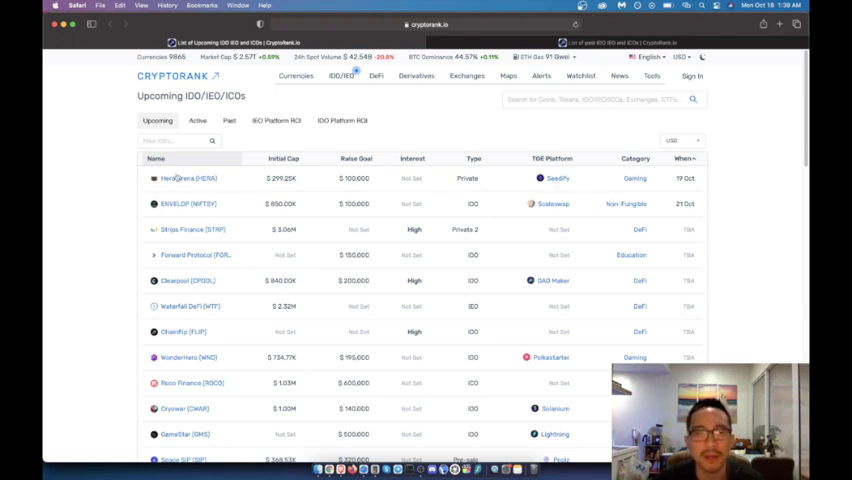
{"action": "scroll", "scroll_direction": "down", "scroll_amount": 3}
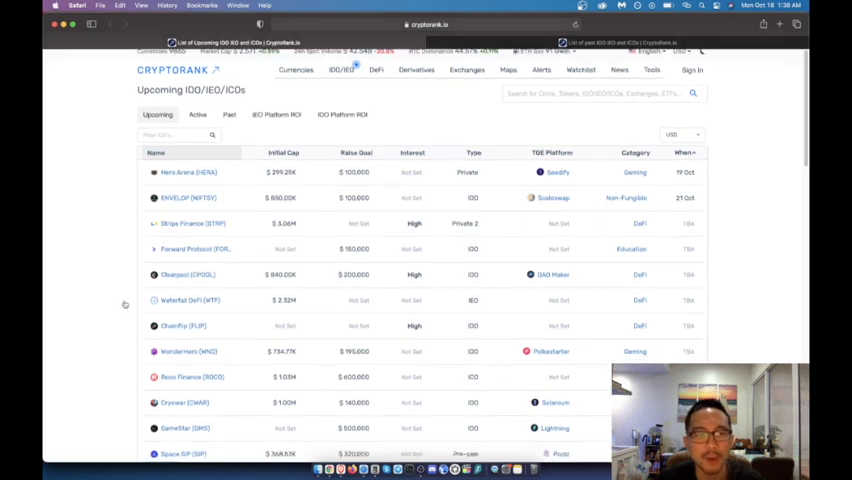
{"action": "scroll", "scroll_direction": "down", "scroll_amount": 3}
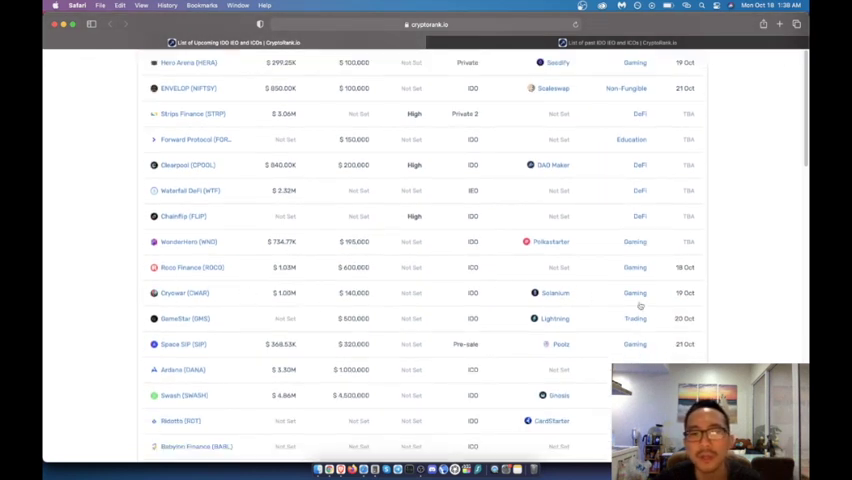
{"action": "scroll", "scroll_direction": "down", "scroll_amount": 3}
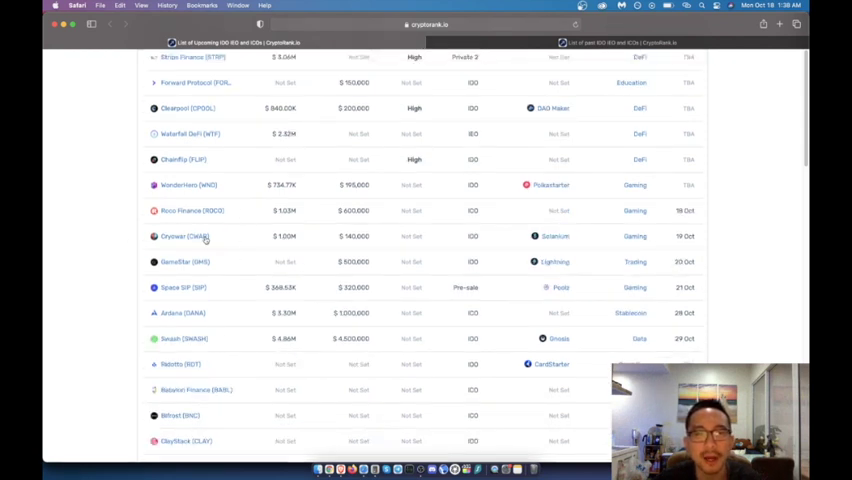
{"action": "mouse_move", "coordinate": [212, 244]}
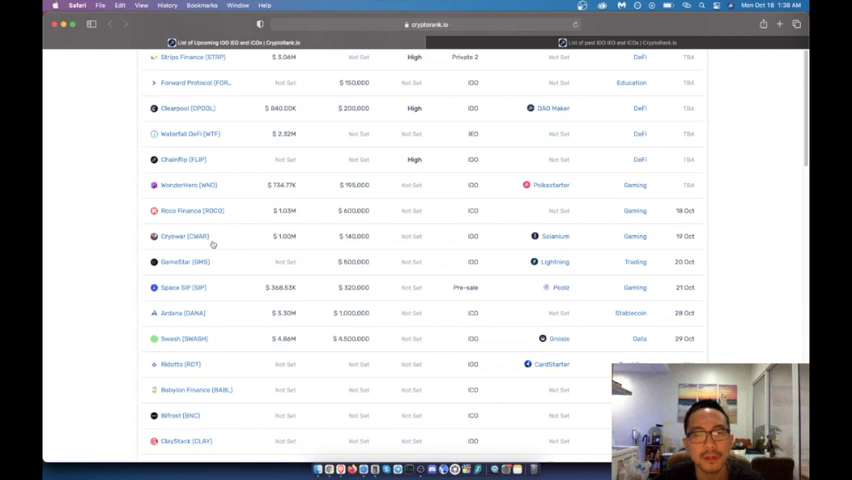
{"action": "mouse_move", "coordinate": [192, 244]}
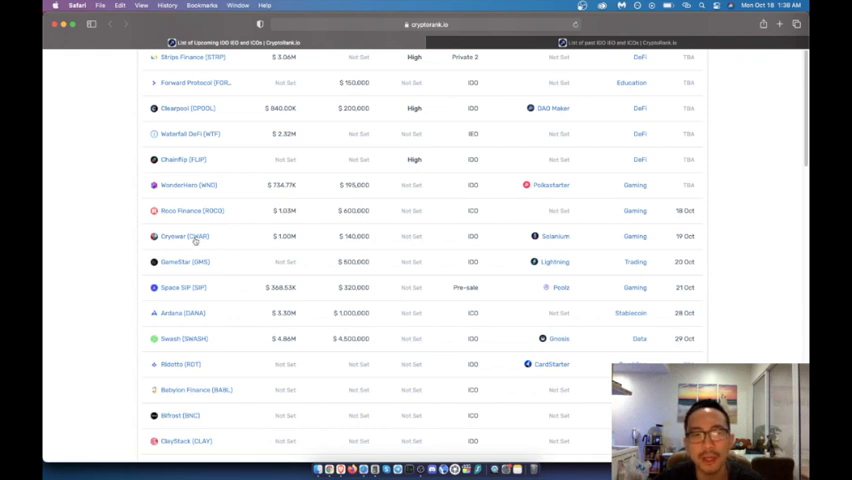
{"action": "right_click", "coordinate": [180, 236]}
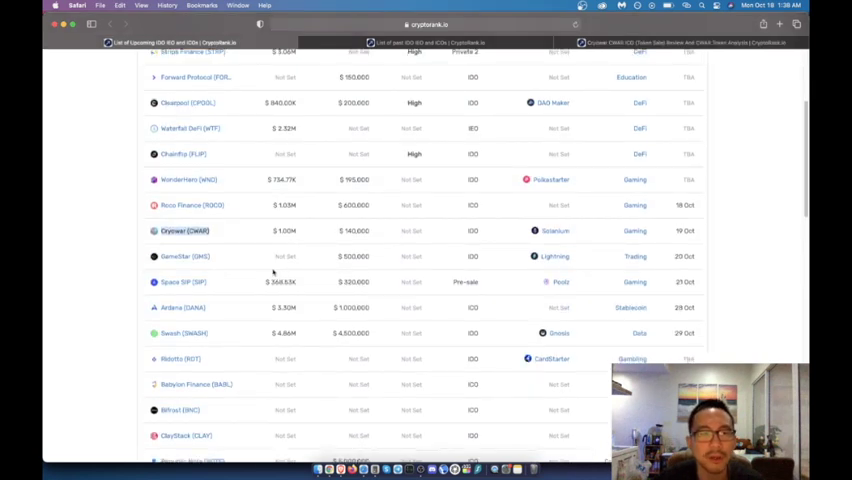
{"action": "scroll", "scroll_direction": "down", "scroll_amount": 3}
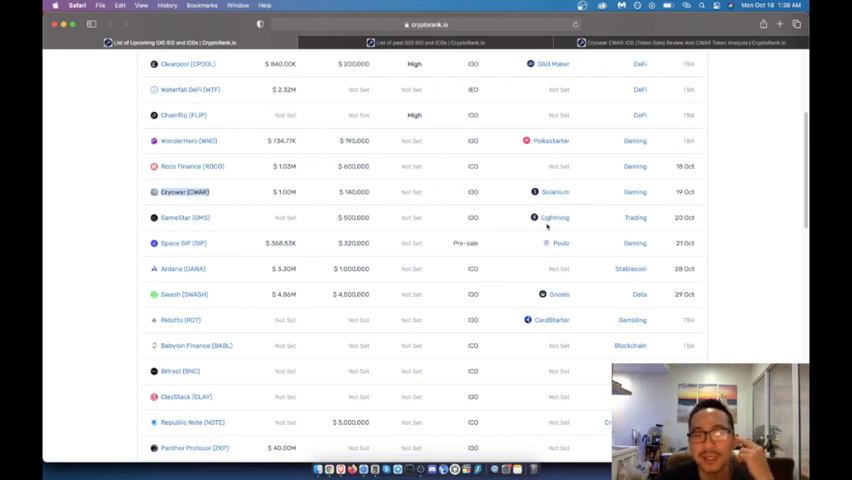
{"action": "scroll", "scroll_direction": "down", "scroll_amount": 3}
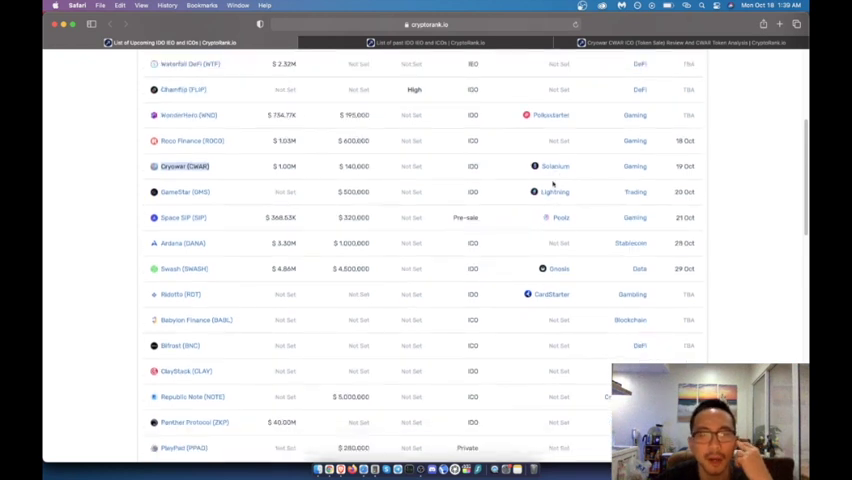
{"action": "scroll", "scroll_direction": "down", "scroll_amount": 3}
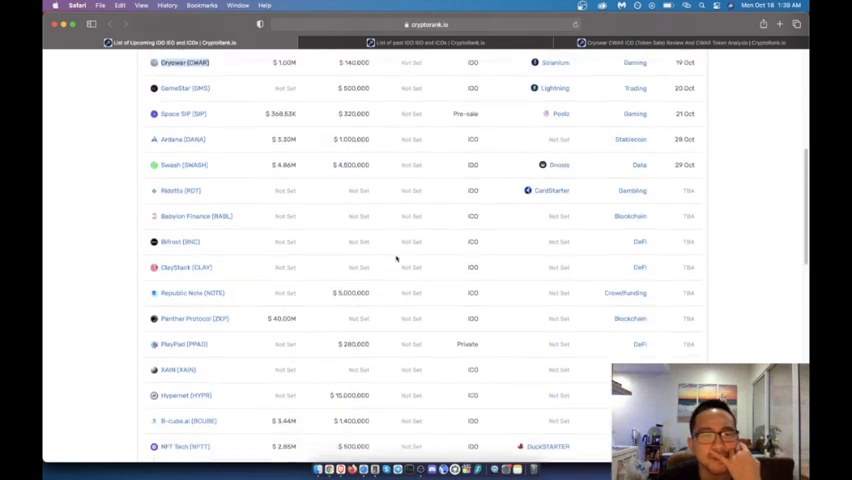
{"action": "scroll", "scroll_direction": "down", "scroll_amount": 3}
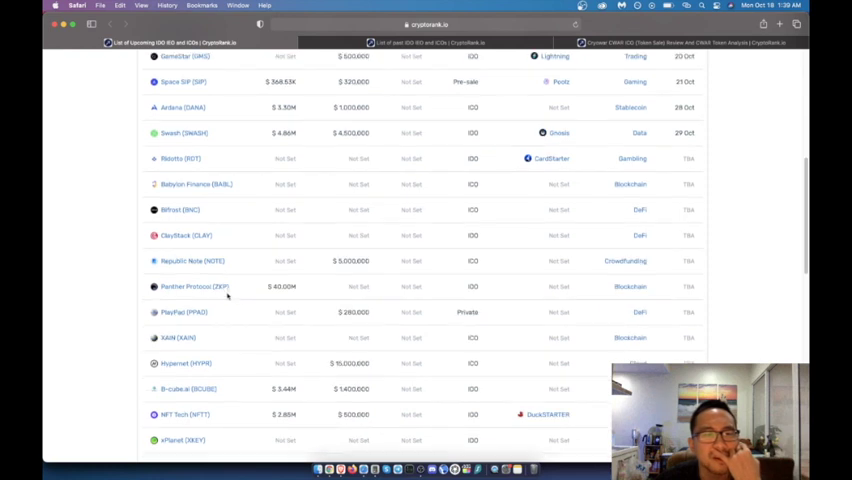
{"action": "scroll", "scroll_direction": "down", "scroll_amount": 3}
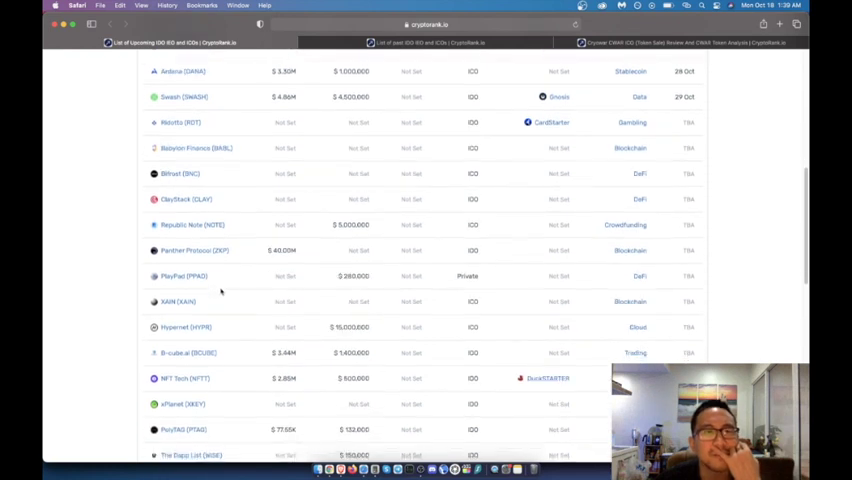
- Scroll down the listing toward the Cryowar (CWAR) IDO row
{"action": "scroll", "scroll_direction": "down", "scroll_amount": 3}
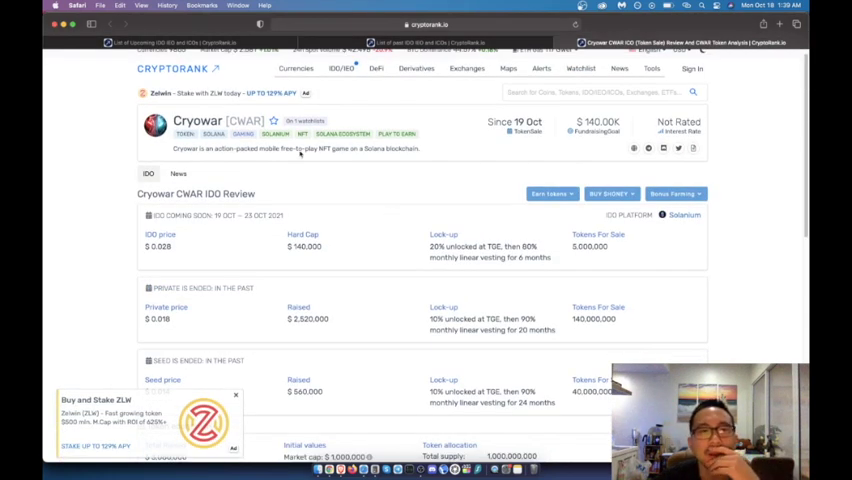
{"action": "scroll", "scroll_direction": "down", "scroll_amount": 3}
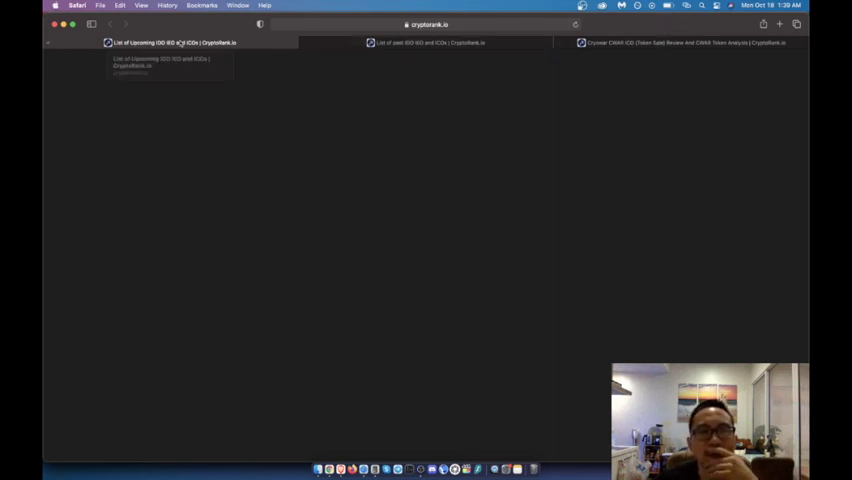
{"action": "mouse_move", "coordinate": [394, 260]}
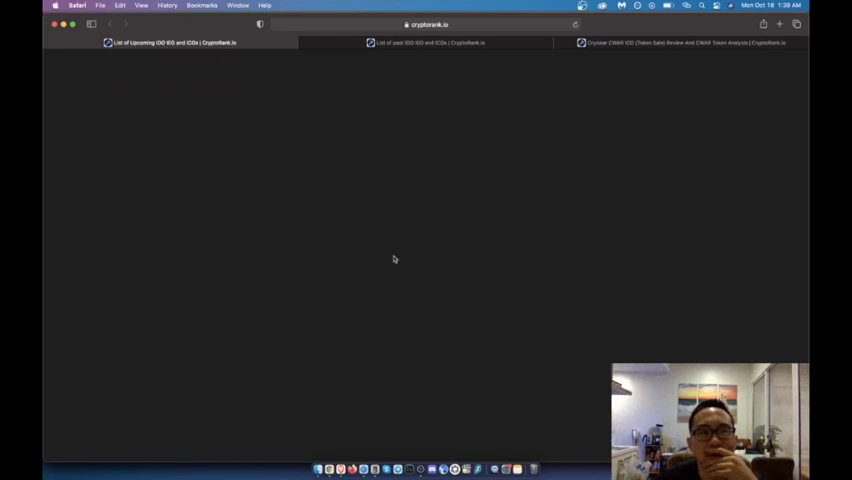
{"action": "mouse_move", "coordinate": [324, 96]}
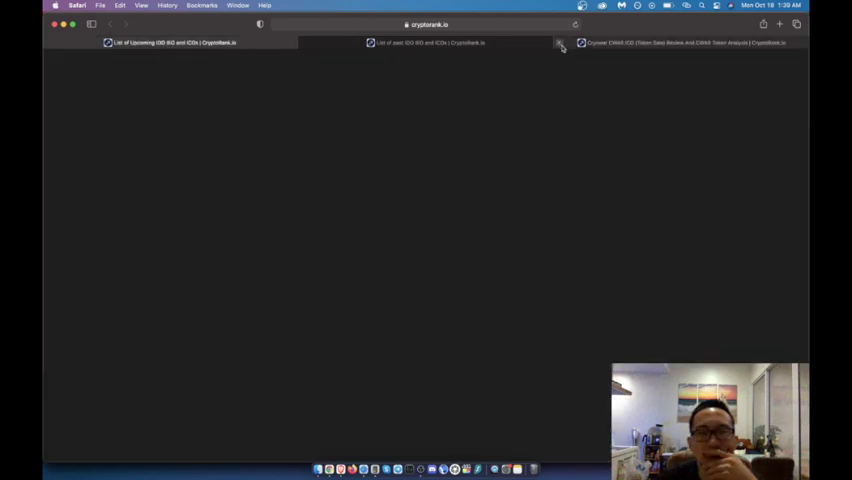
{"action": "left_click", "coordinate": [556, 44]}
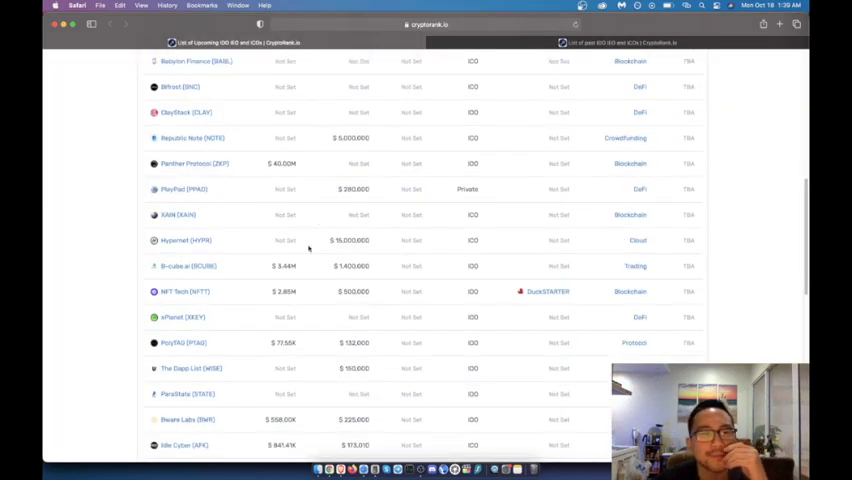
{"action": "scroll", "scroll_direction": "down", "scroll_amount": 3}
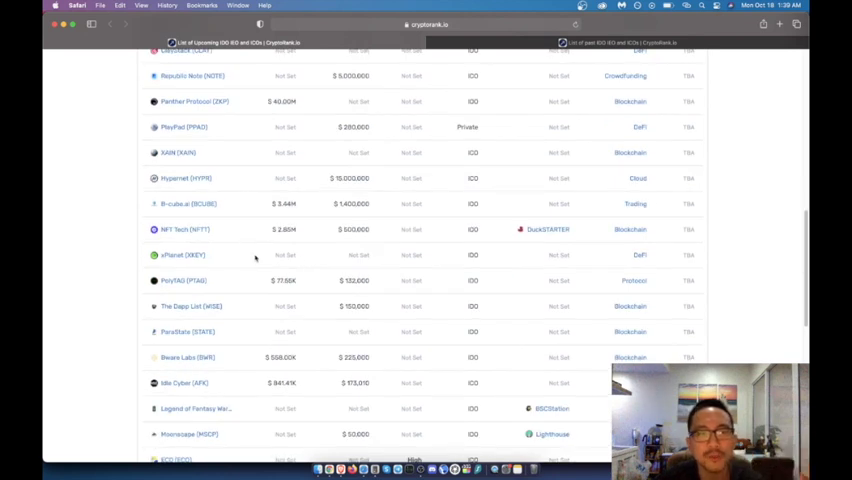
{"action": "scroll", "scroll_direction": "down", "scroll_amount": 3}
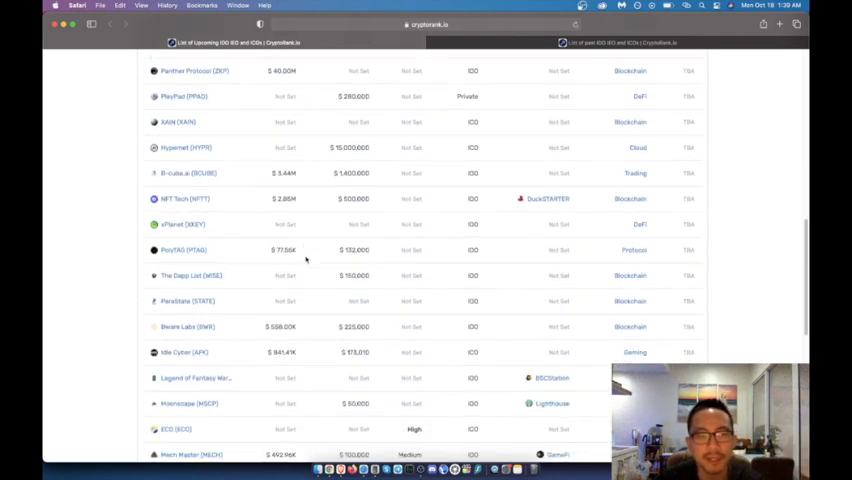
{"action": "scroll", "scroll_direction": "down", "scroll_amount": 3}
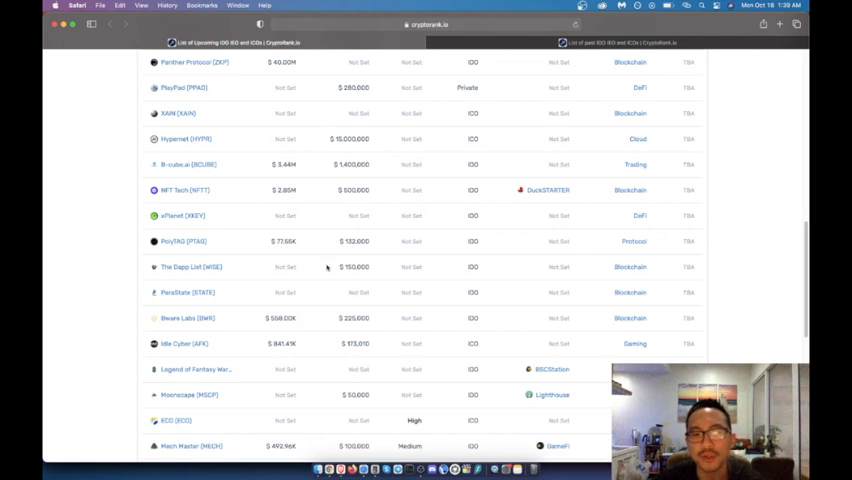
{"action": "scroll", "scroll_direction": "down", "scroll_amount": 3}
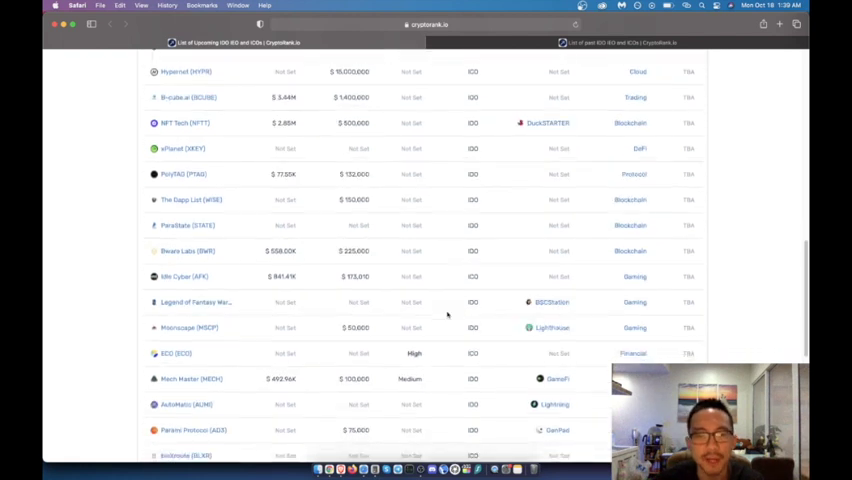
{"action": "scroll", "scroll_direction": "down", "scroll_amount": 3}
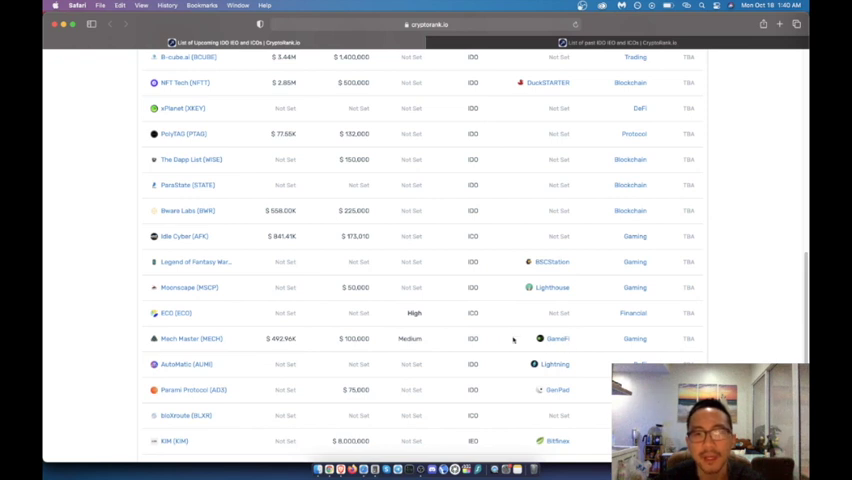
{"action": "scroll", "scroll_direction": "down", "scroll_amount": 3}
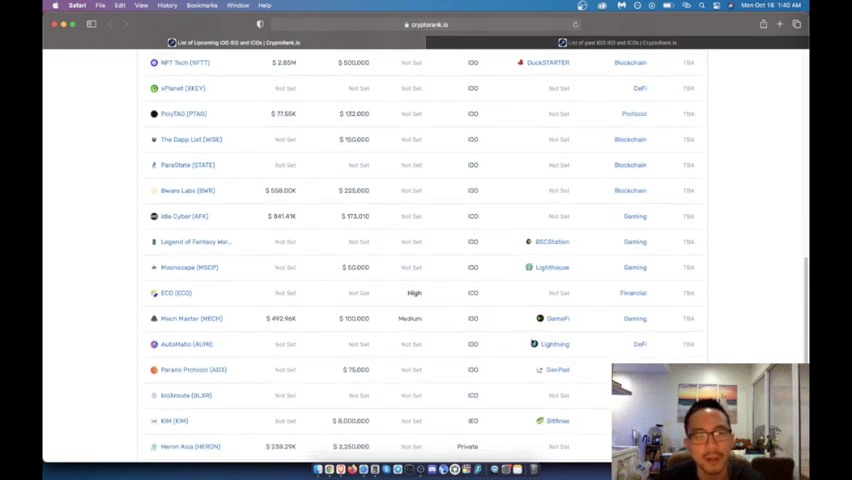
{"action": "scroll", "scroll_direction": "down", "scroll_amount": 3}
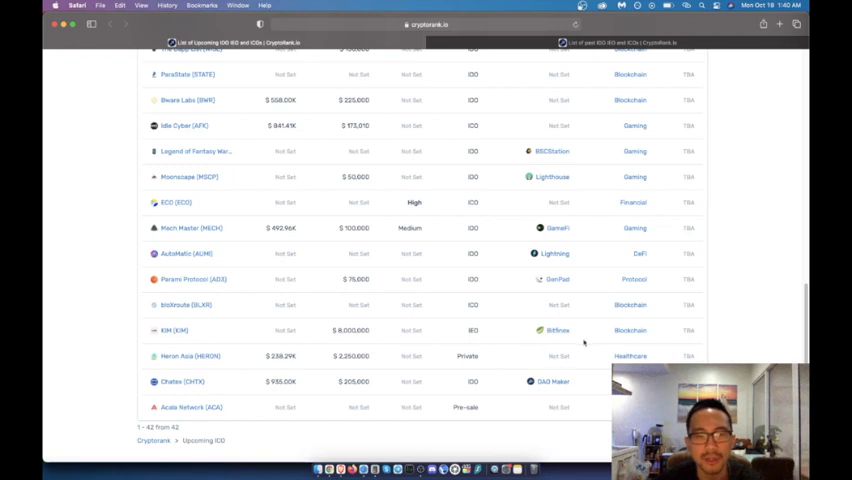
{"action": "scroll", "scroll_direction": "down", "scroll_amount": 3}
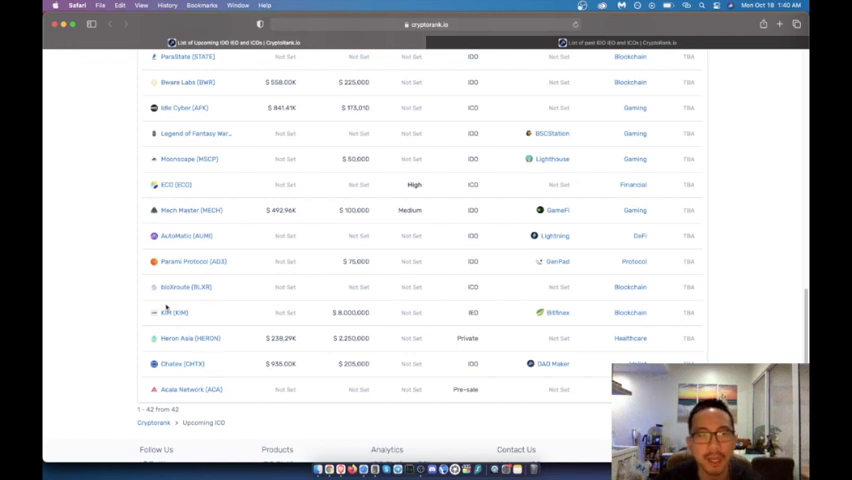
{"action": "scroll", "scroll_direction": "up", "scroll_amount": 3}
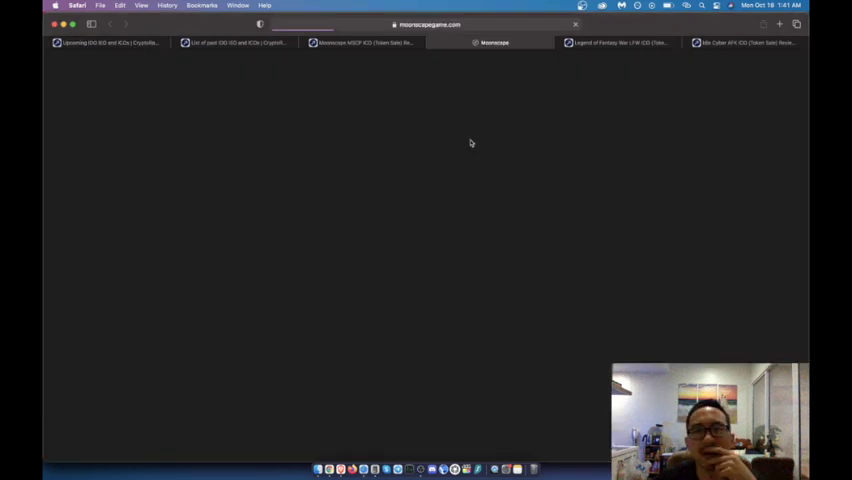
{"action": "mouse_move", "coordinate": [468, 152]}
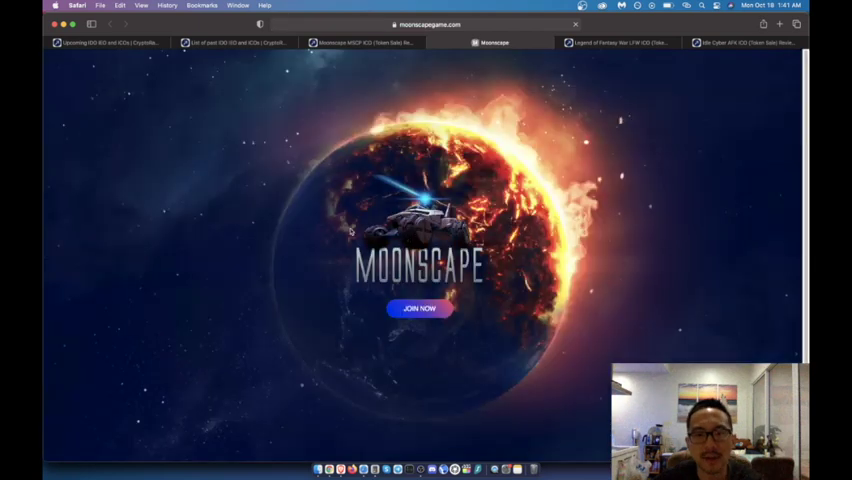
- Scroll down the Moonscape landing page past the burning-planet artwork
{"action": "scroll", "scroll_direction": "down", "scroll_amount": 3}
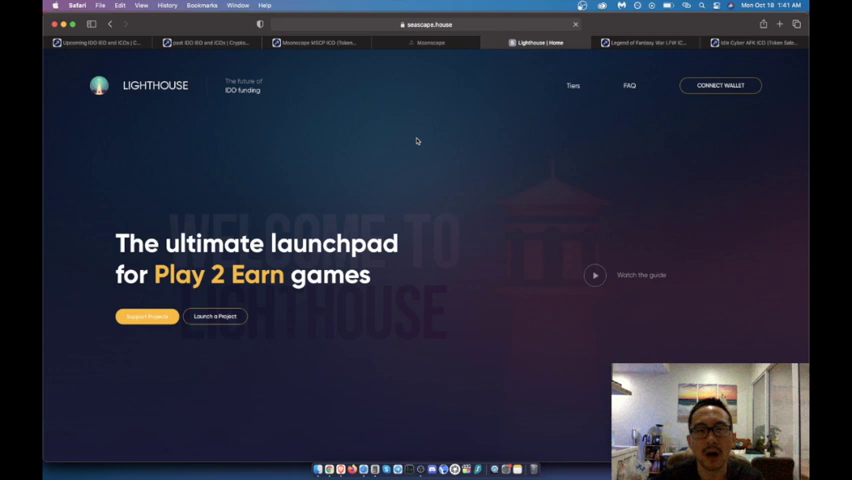
- Enter a Lighthouse launchpad section so the Connect your wallet prompt appears
{"action": "scroll", "scroll_direction": "down", "scroll_amount": 3}
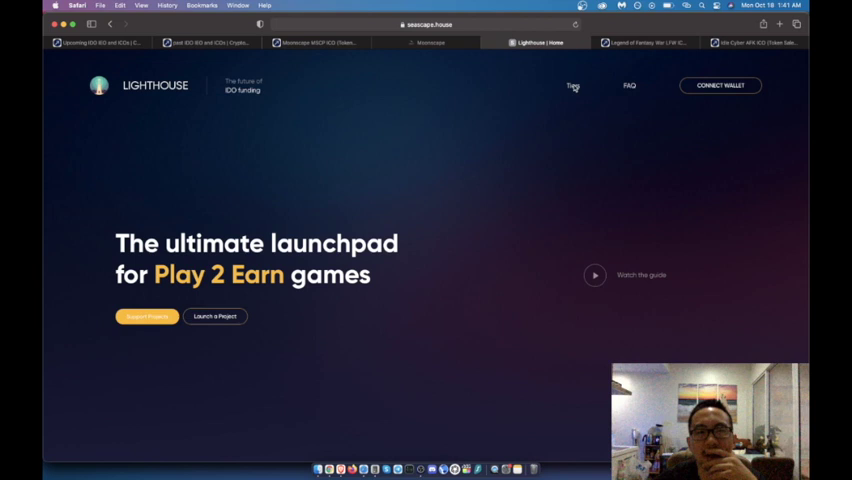
{"action": "left_click", "coordinate": [572, 86]}
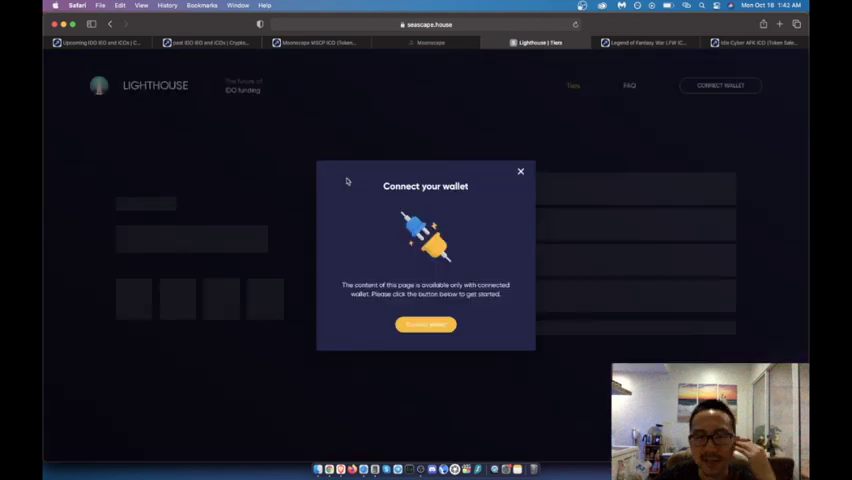